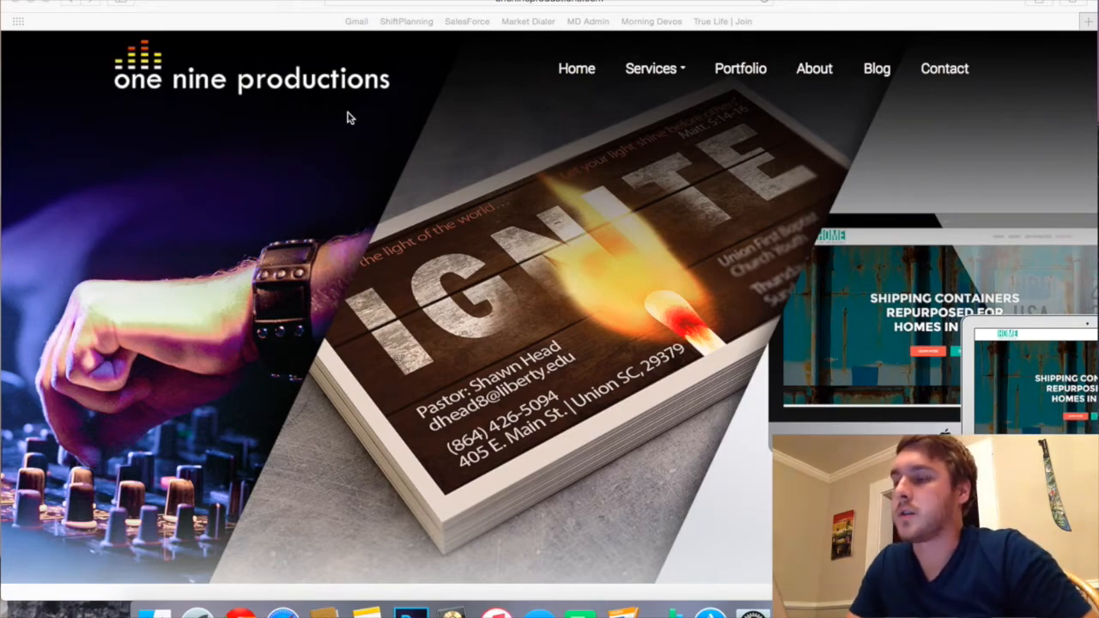
# Reach the spiritandtruthblog.com Linux cPanel hosting account through GoDaddy My Account's Web Hosting list.
pyautogui.click(283, 4)
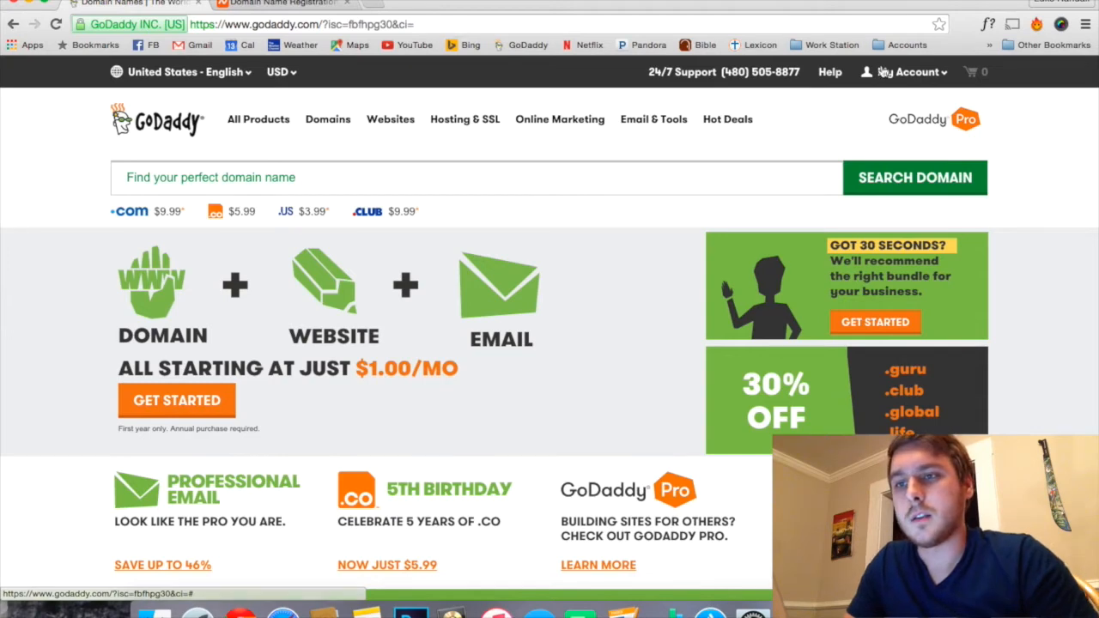
pyautogui.click(899, 72)
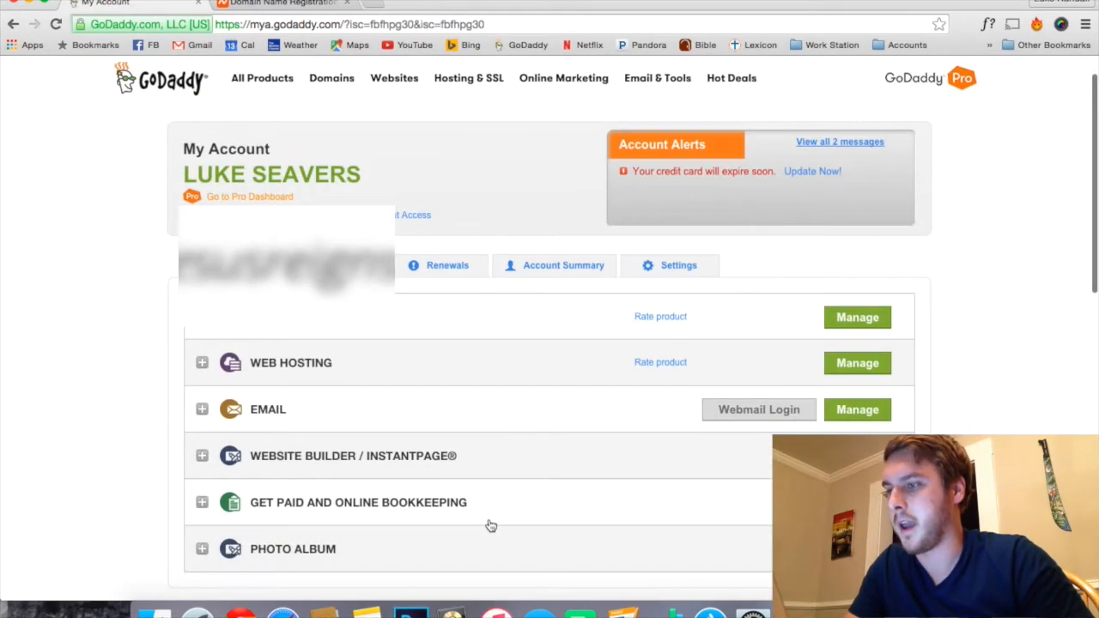
pyautogui.click(203, 363)
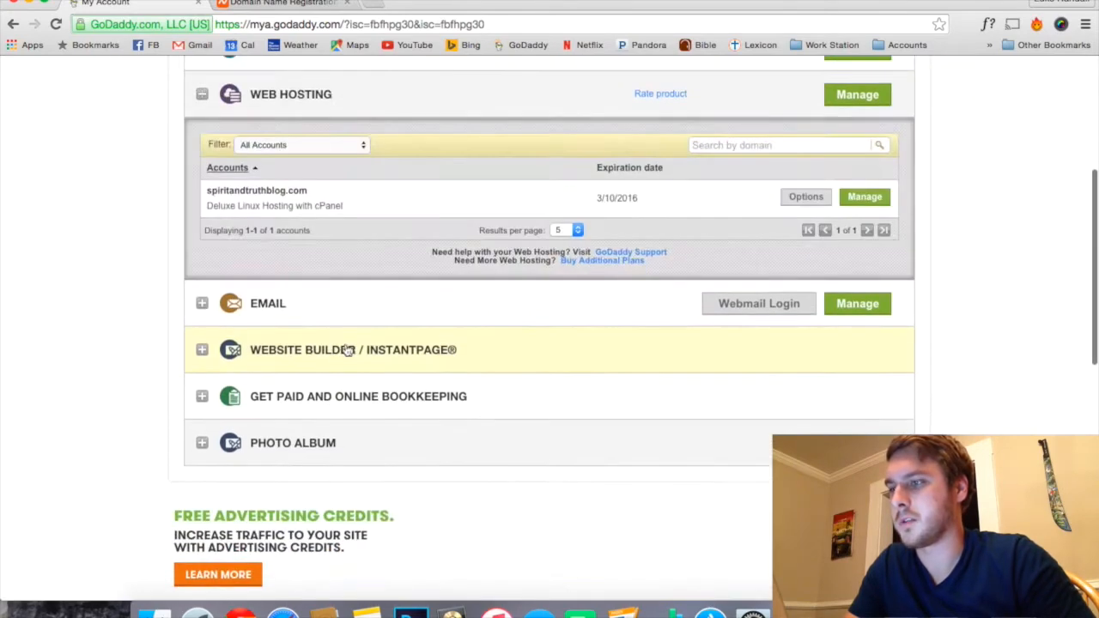
pyautogui.click(864, 196)
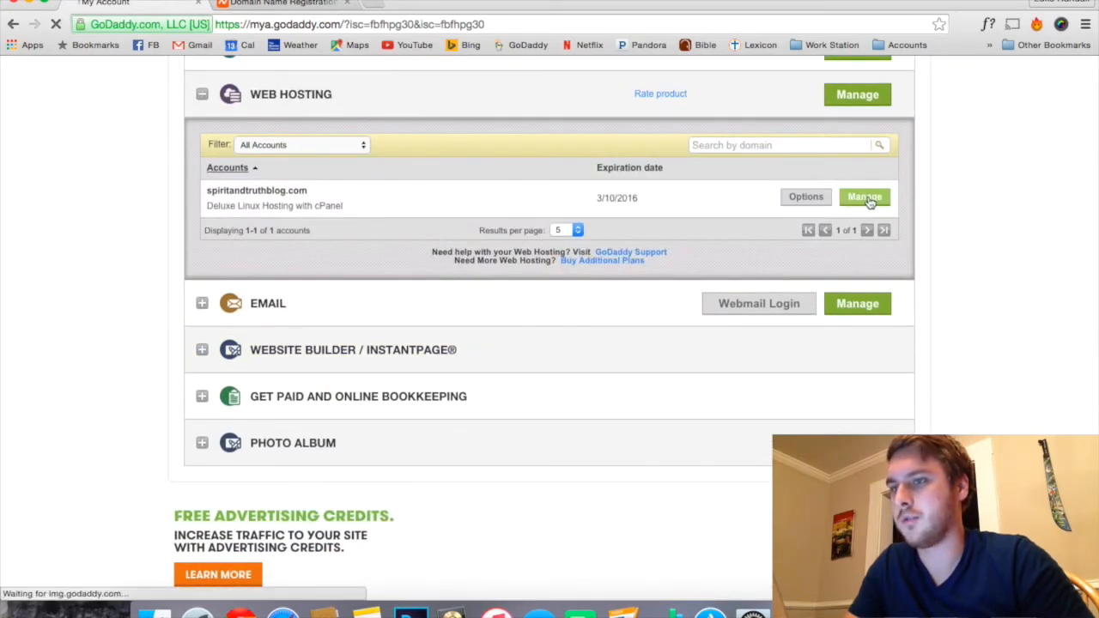
# Create the addon domain jesusreignshere.org in cPanel, keeping the default subdomain and public_html document root.
pyautogui.click(863, 196)
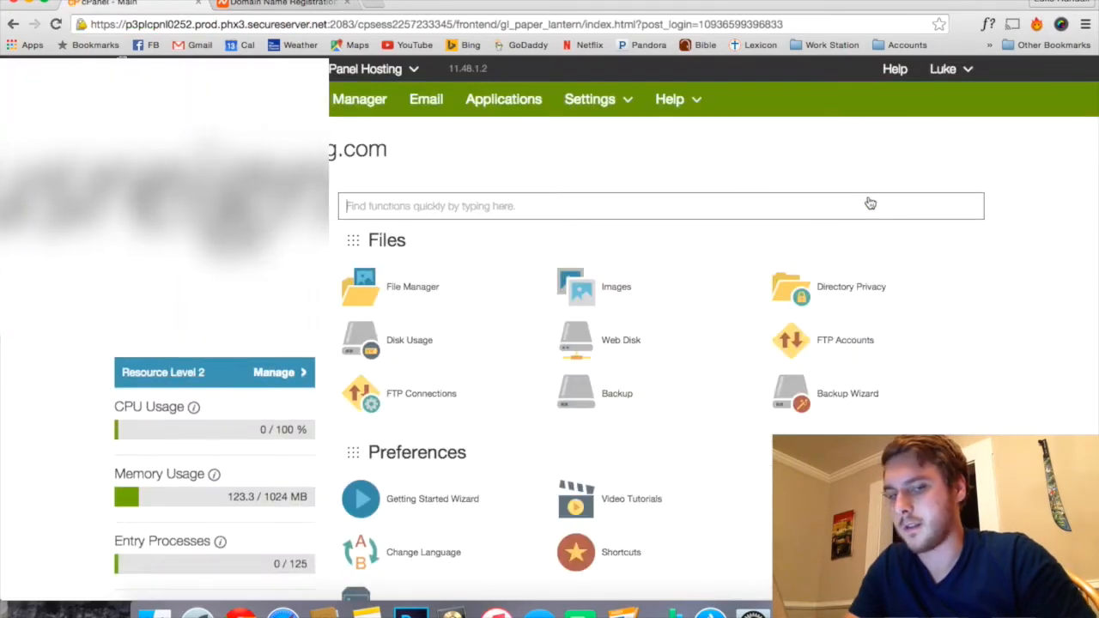
pyautogui.scroll(-3)
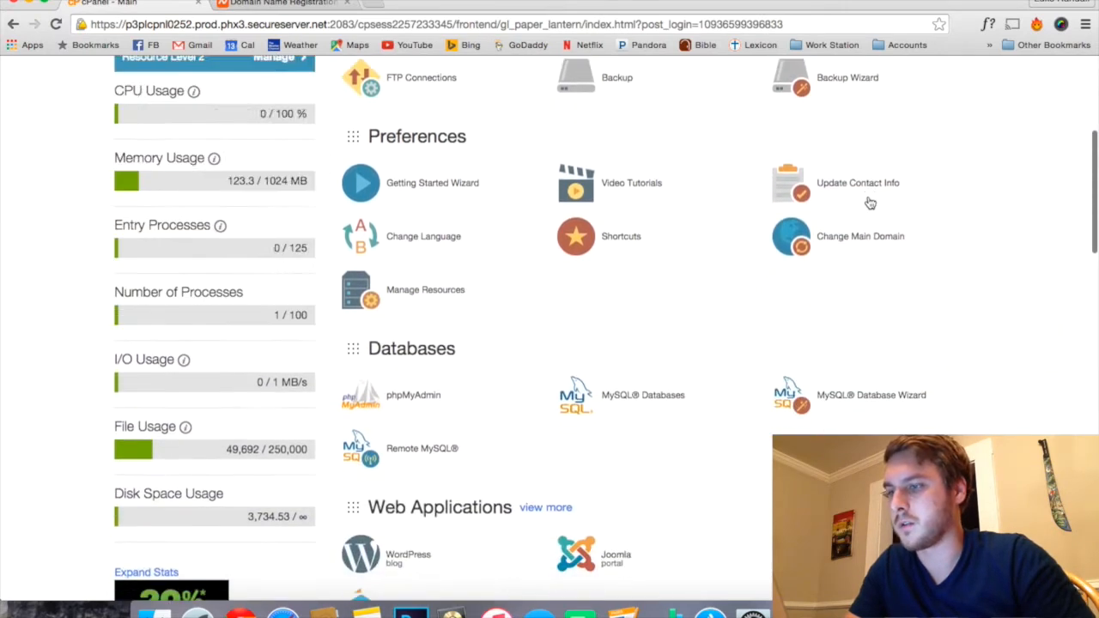
pyautogui.scroll(-3)
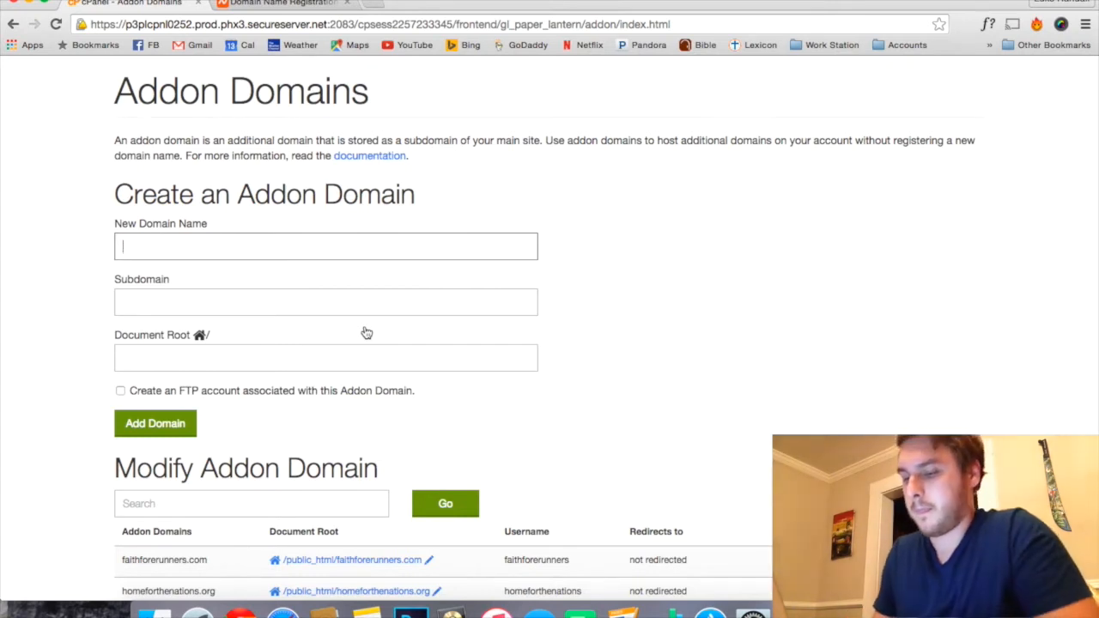
pyautogui.write('jesusreignshere.org')
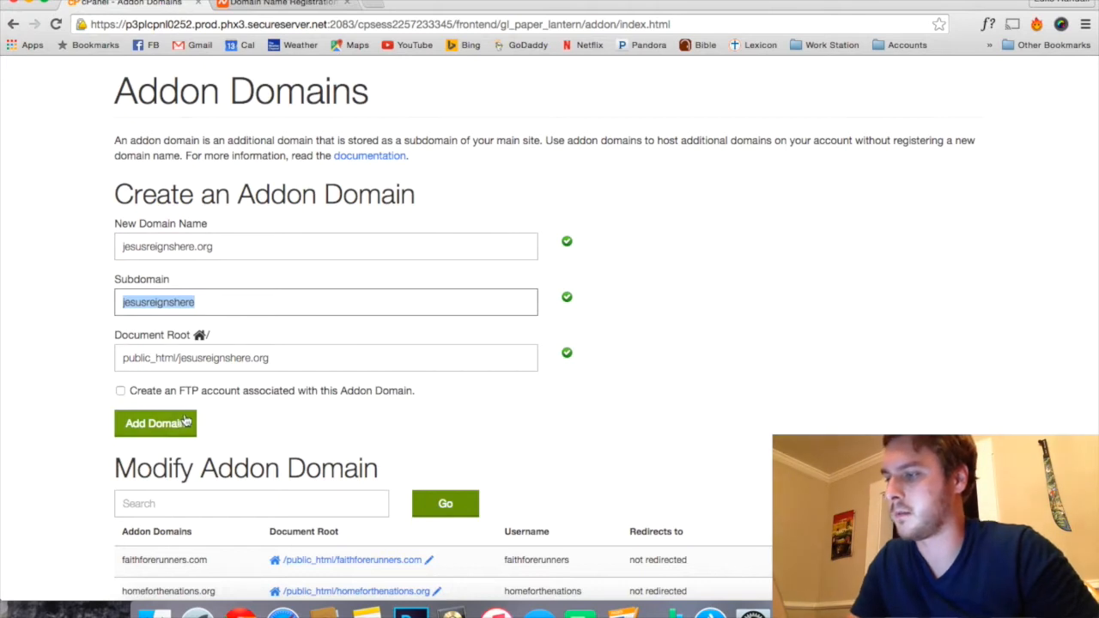
pyautogui.click(155, 423)
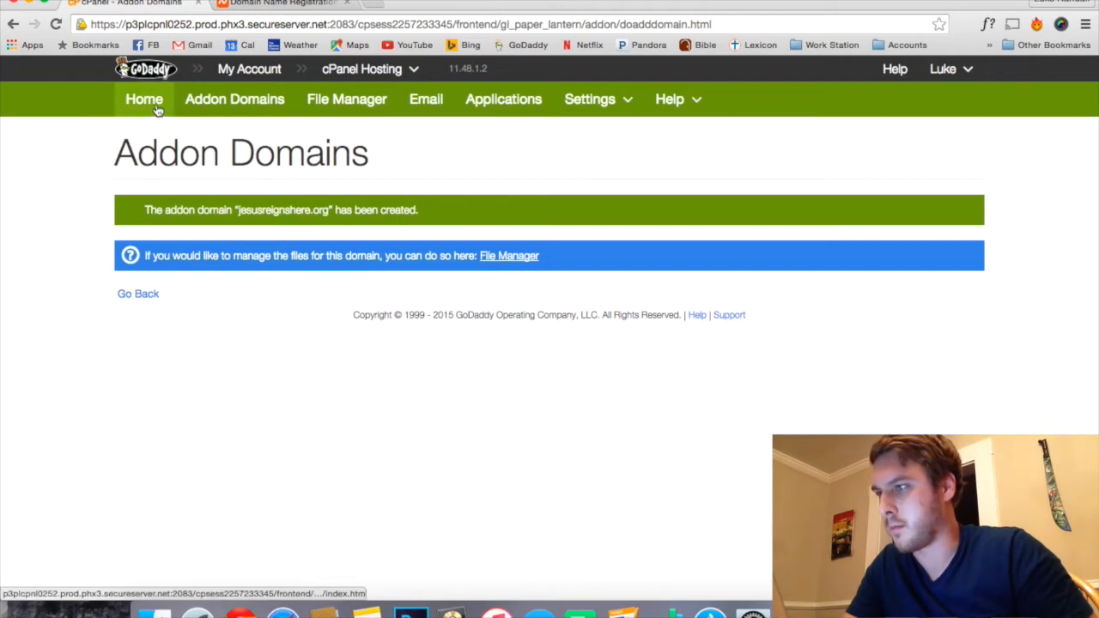
# Bring up the DNS Manager zone file for jesusreignshere.org from the cPanel home.
pyautogui.click(145, 98)
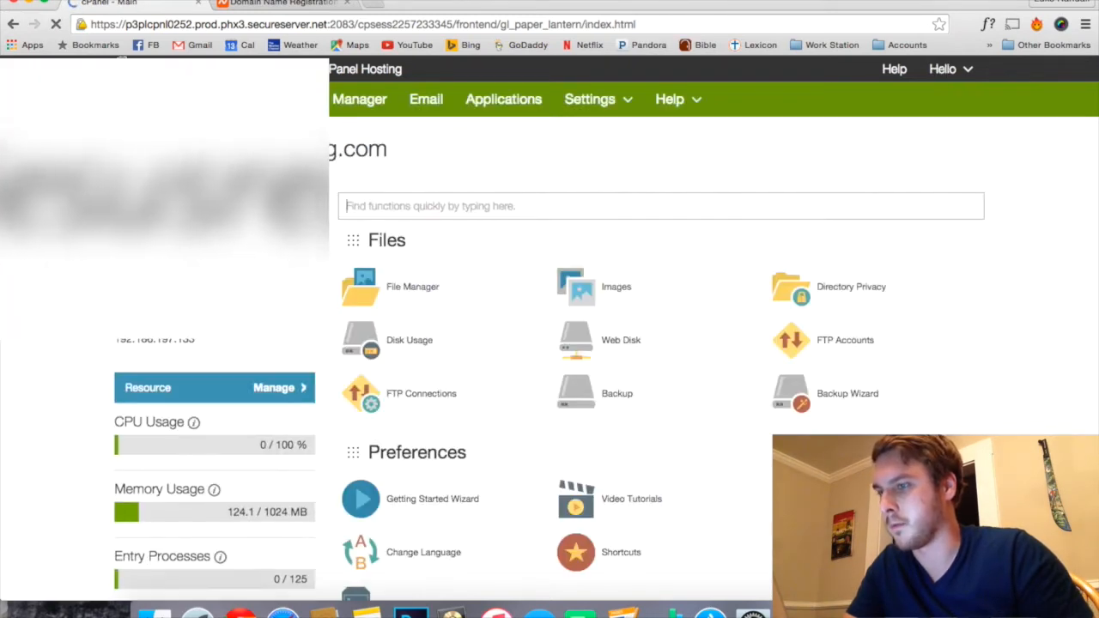
pyautogui.scroll(-3)
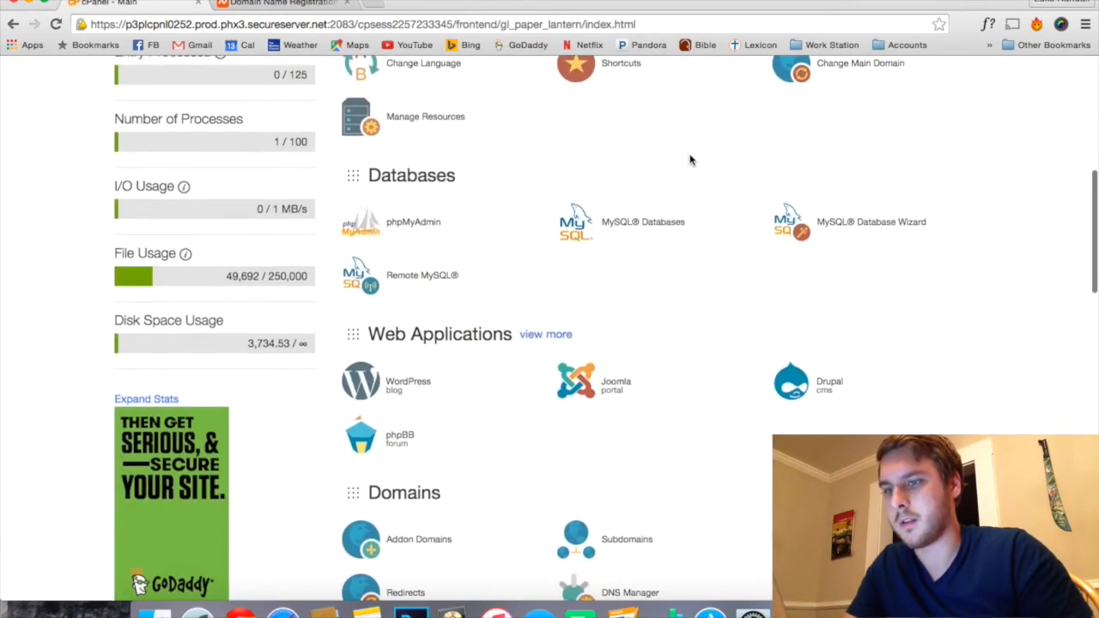
pyautogui.scroll(-3)
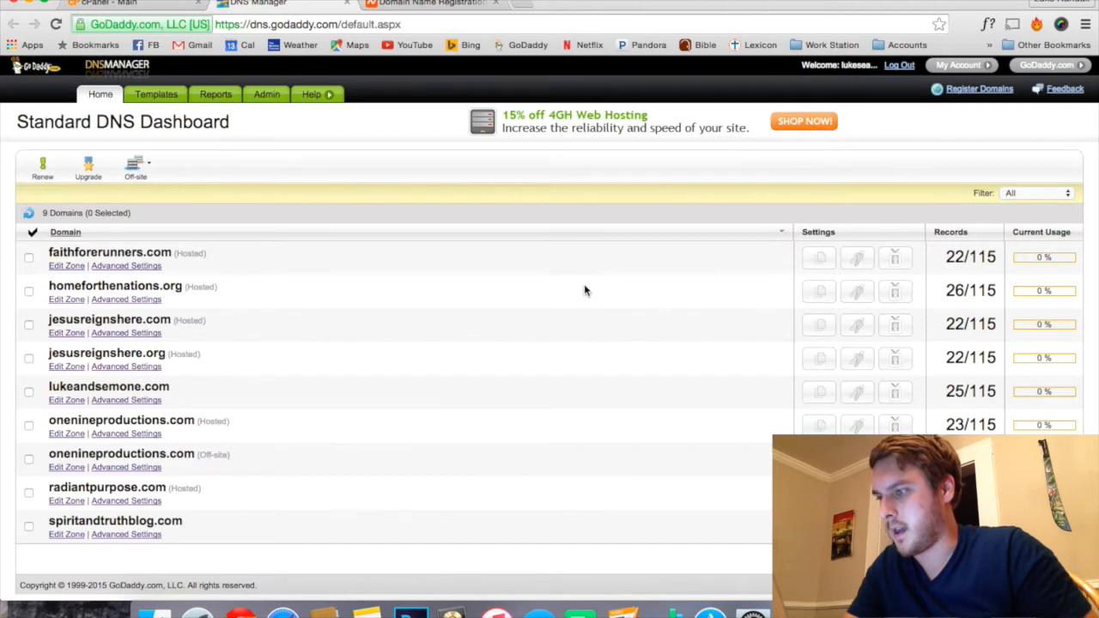
pyautogui.moveTo(312, 236)
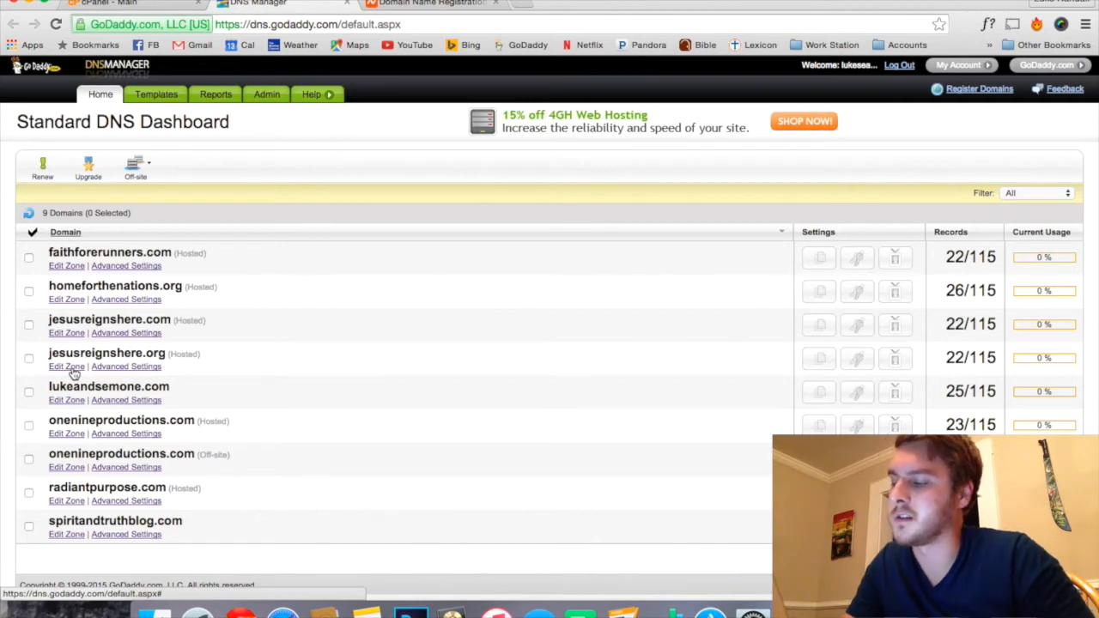
pyautogui.click(65, 368)
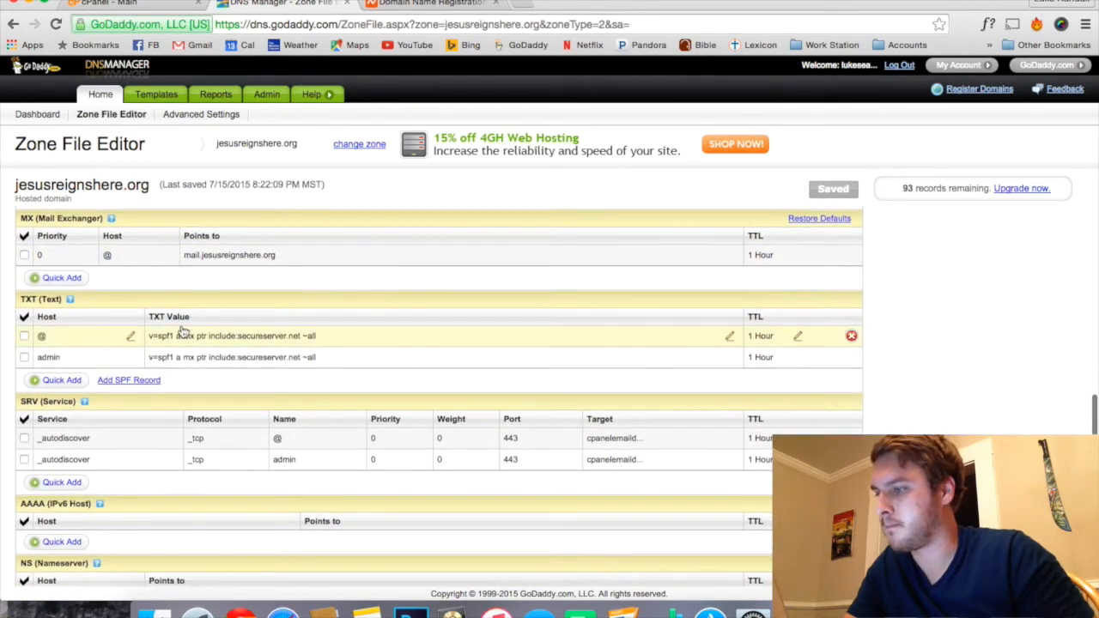
# Review the NS (Nameserver) section of the zone, reading and dismissing its explanation.
pyautogui.scroll(-3)
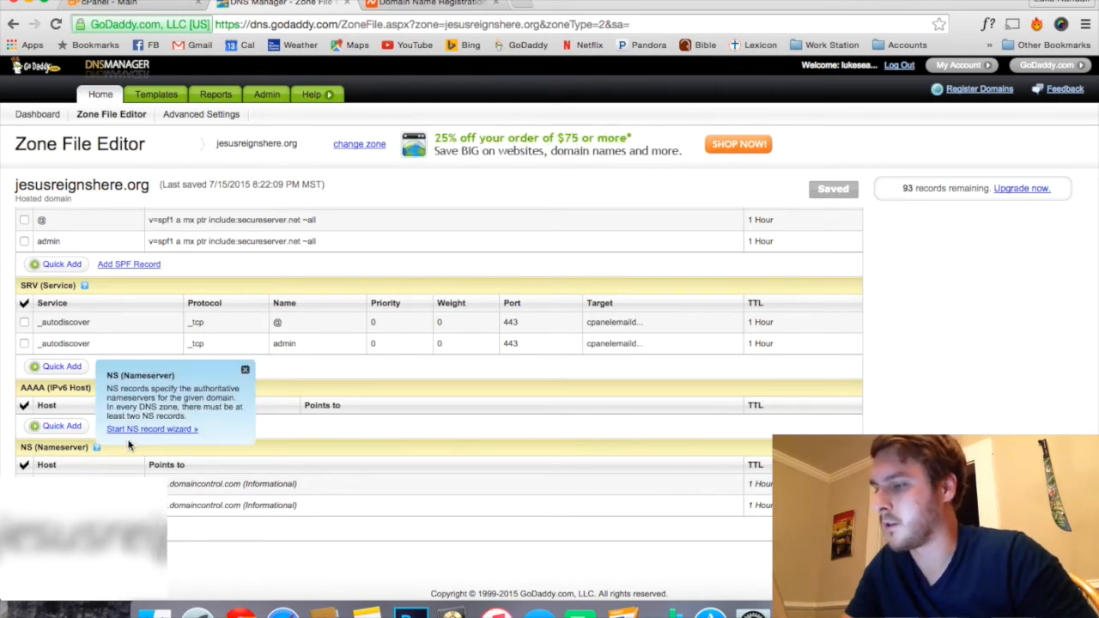
pyautogui.click(244, 370)
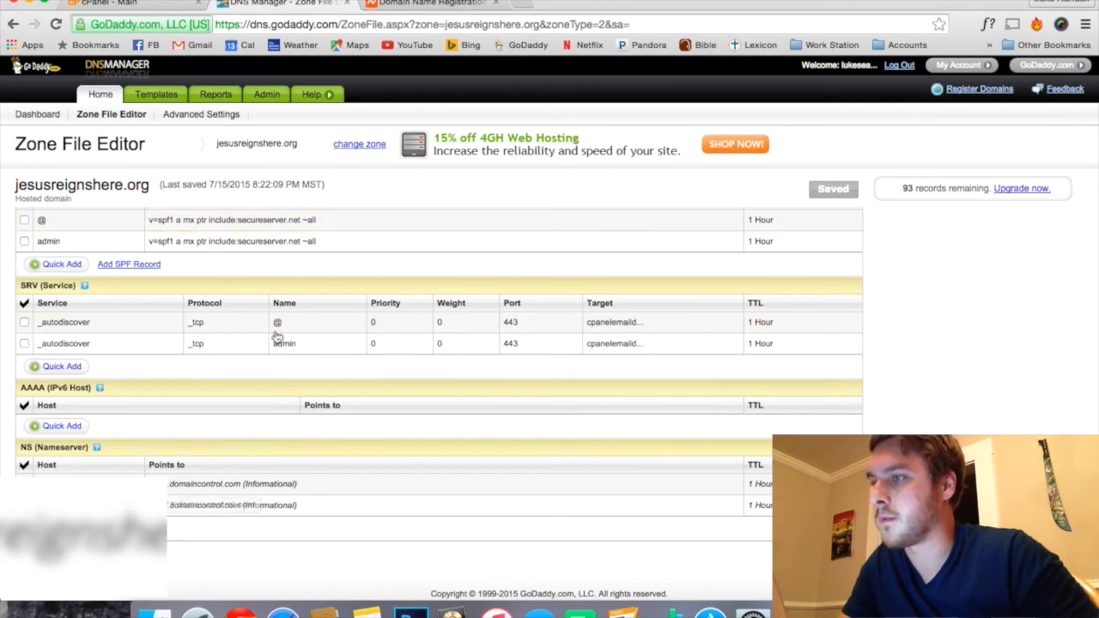
pyautogui.click(429, 4)
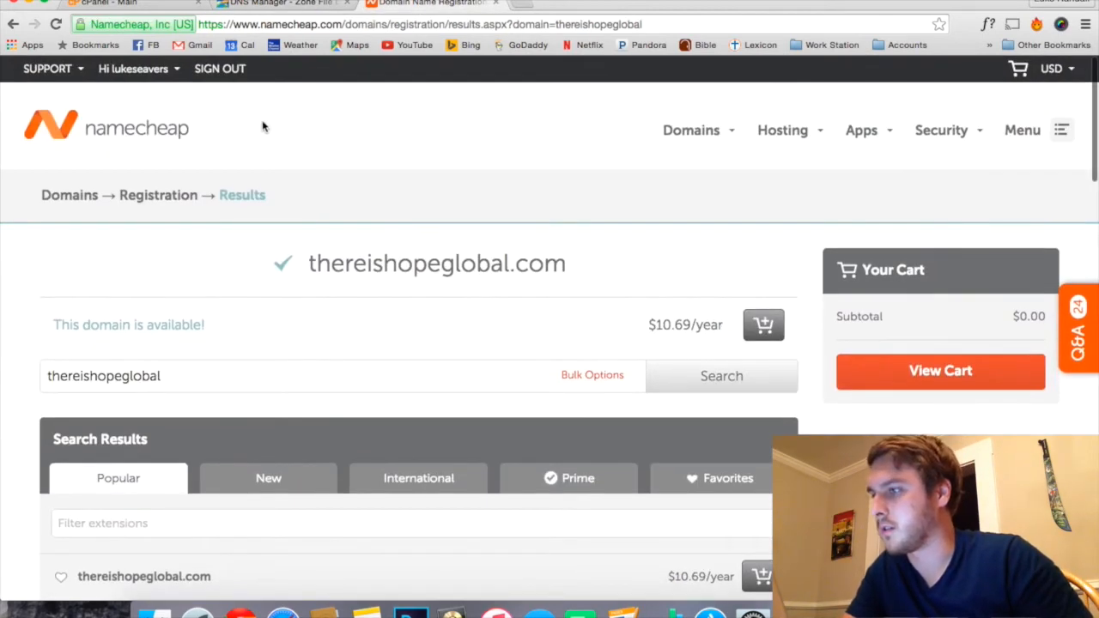
# Reach the Modify Domain settings for jesusreignshere.org from Namecheap's domain list.
pyautogui.click(134, 69)
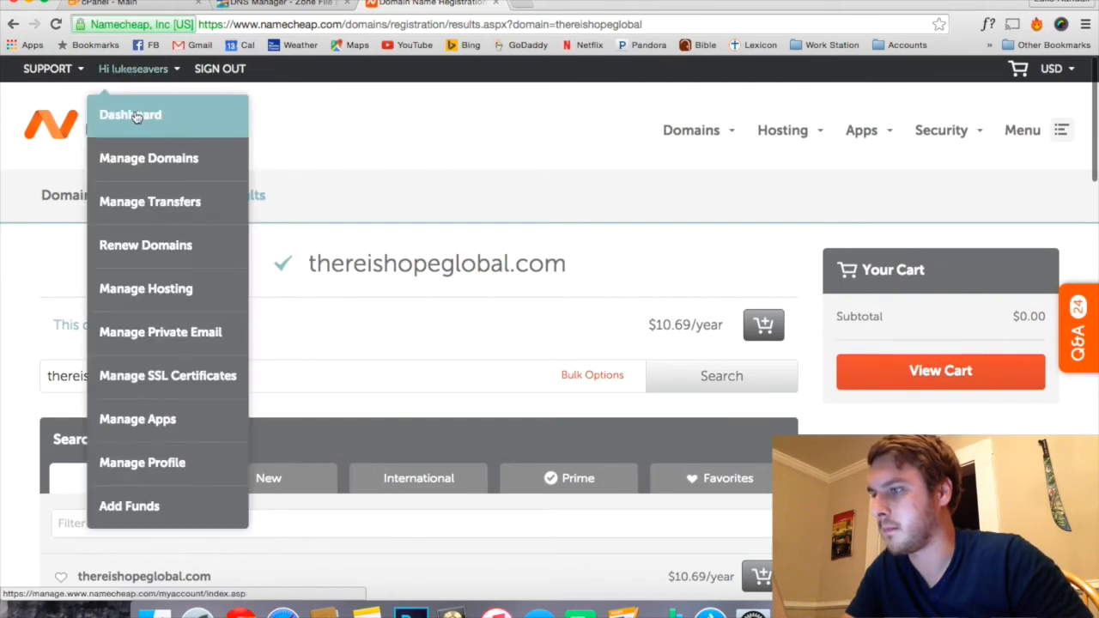
pyautogui.click(130, 113)
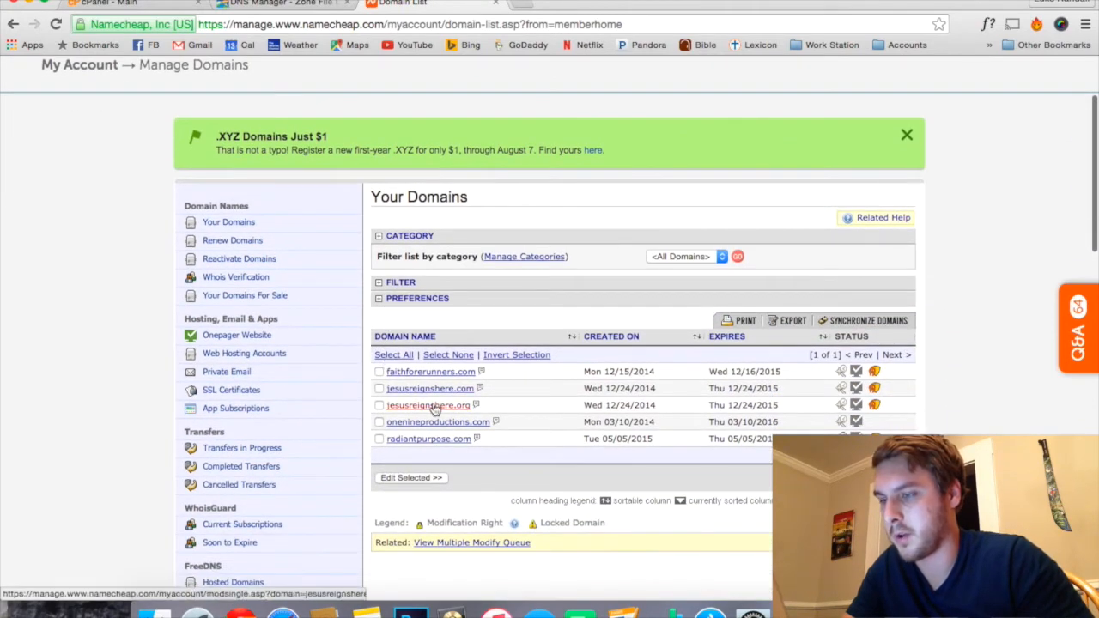
pyautogui.click(427, 406)
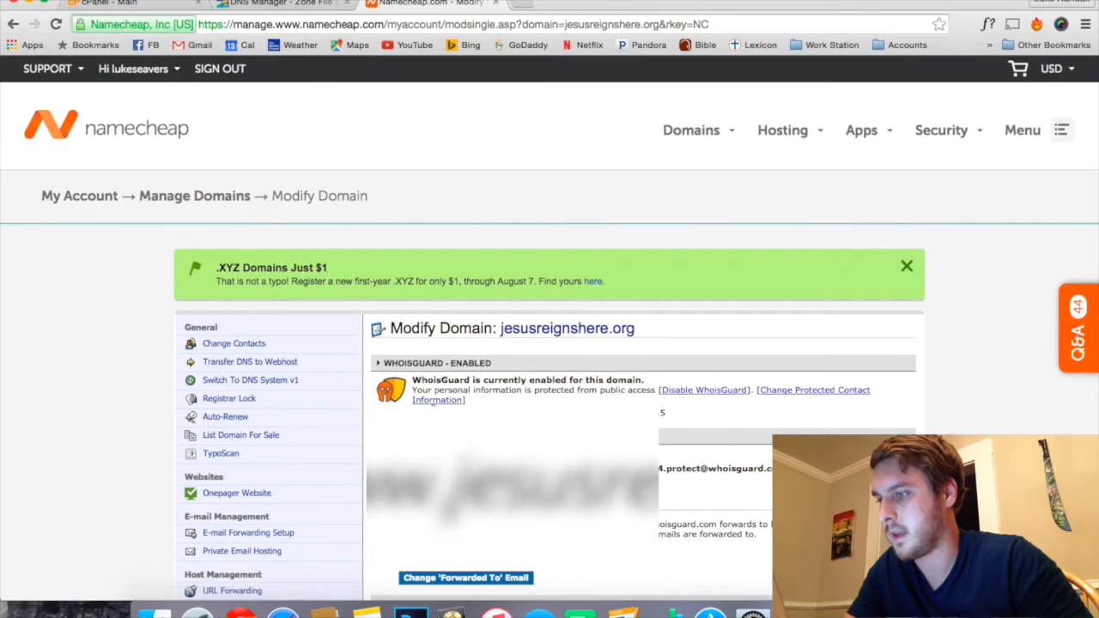
pyautogui.scroll(-3)
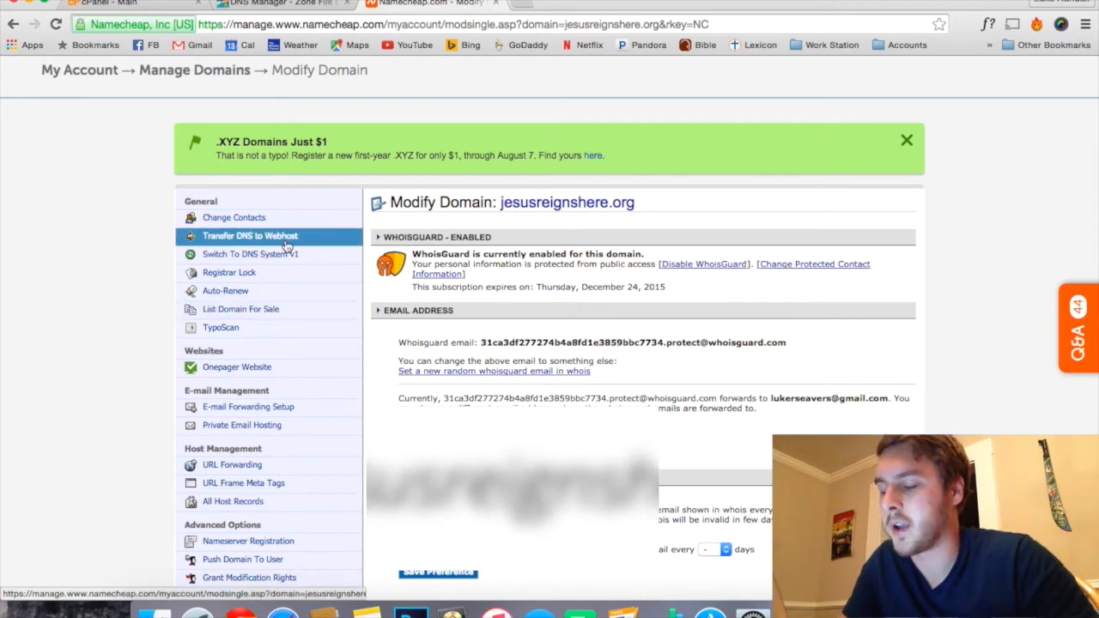
# Choose 'Transfer DNS to Webhost' to reveal the custom DNS server form.
pyautogui.click(251, 235)
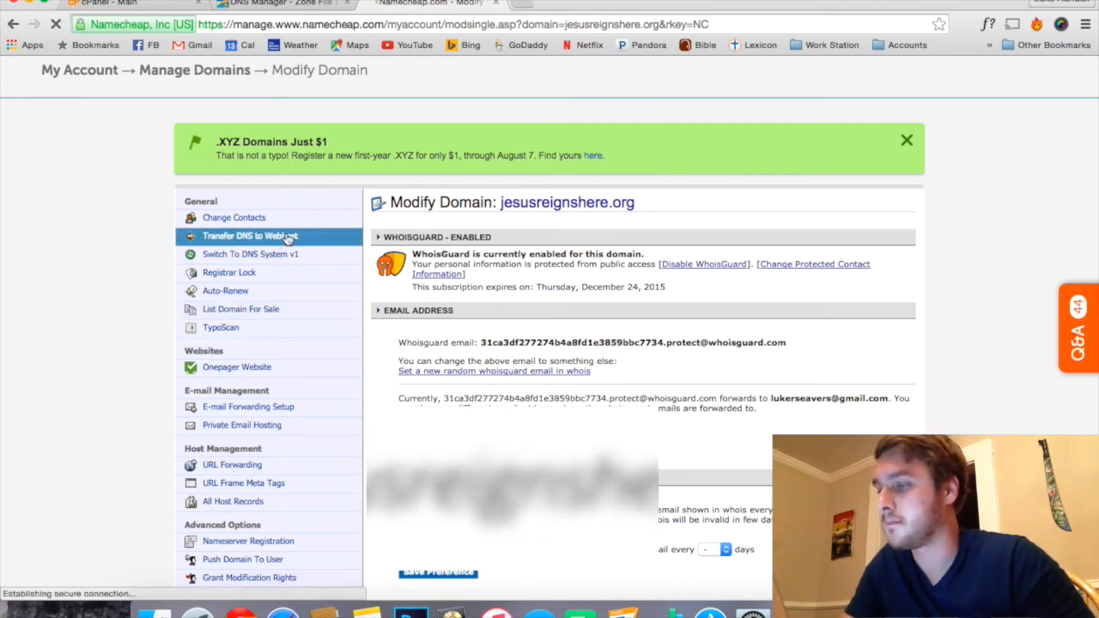
pyautogui.click(251, 235)
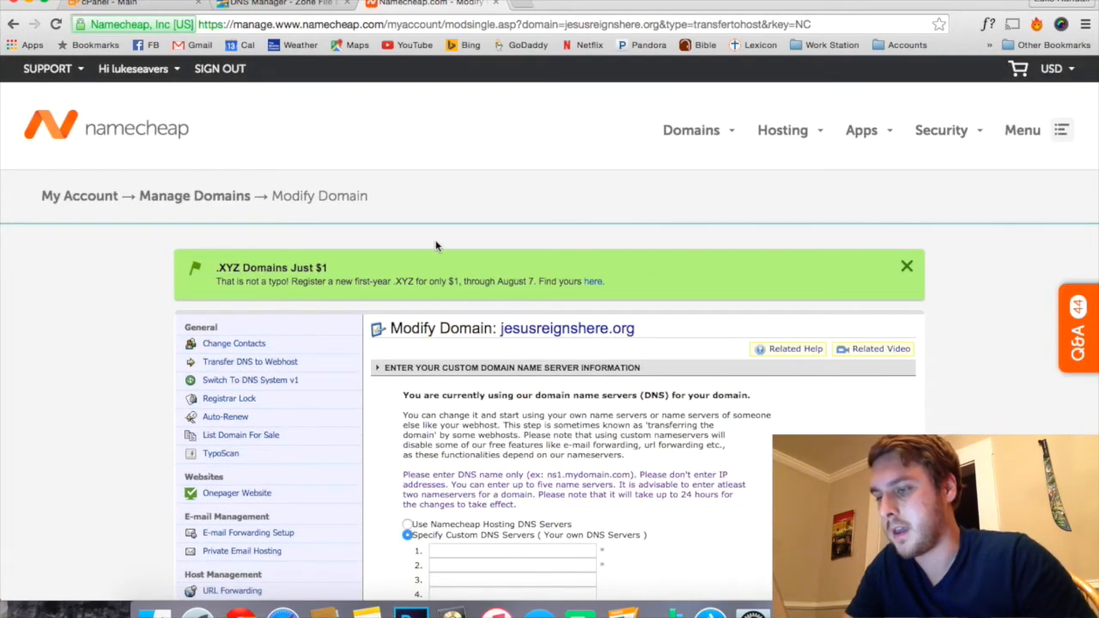
pyautogui.scroll(-3)
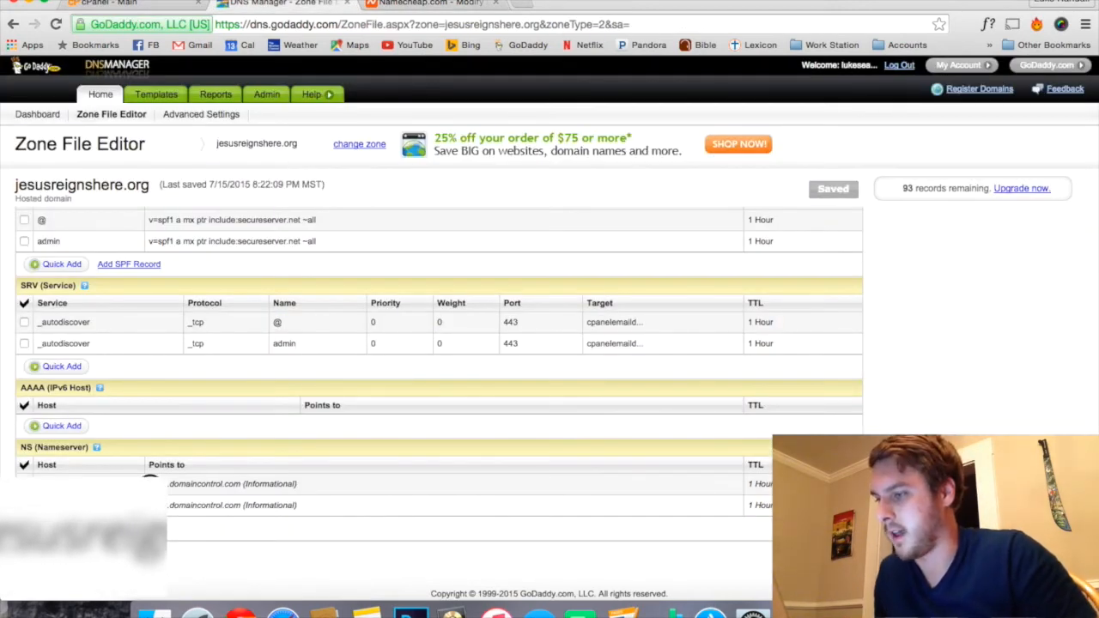
# Copy GoDaddy's domaincontrol.com NS names into Namecheap's custom DNS fields for jesusreignshere.org.
pyautogui.doubleClick(205, 484)
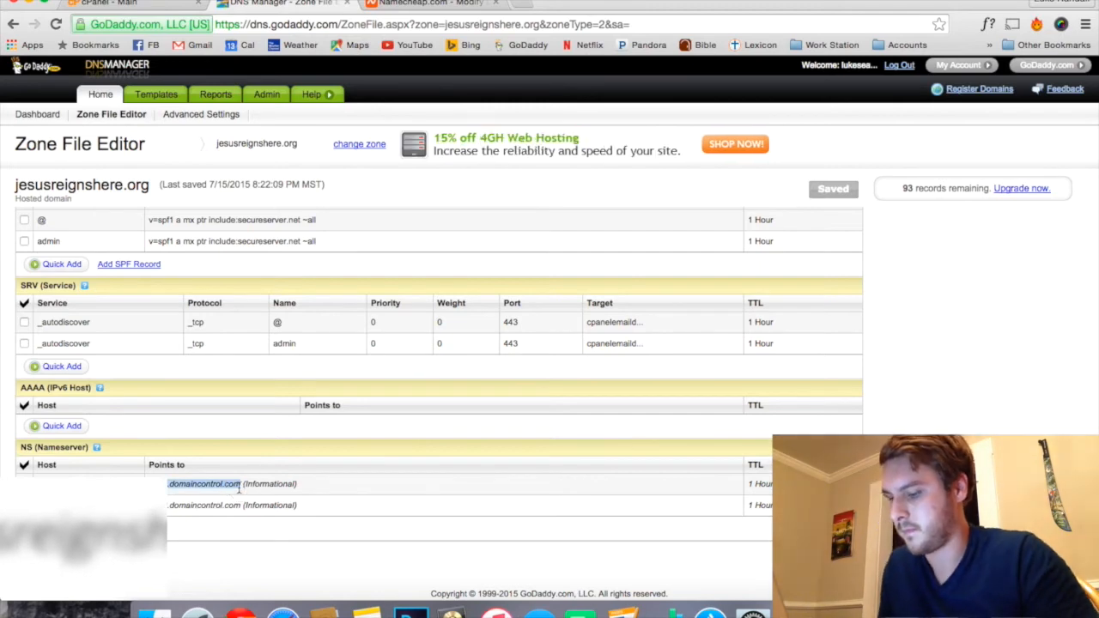
pyautogui.click(426, 3)
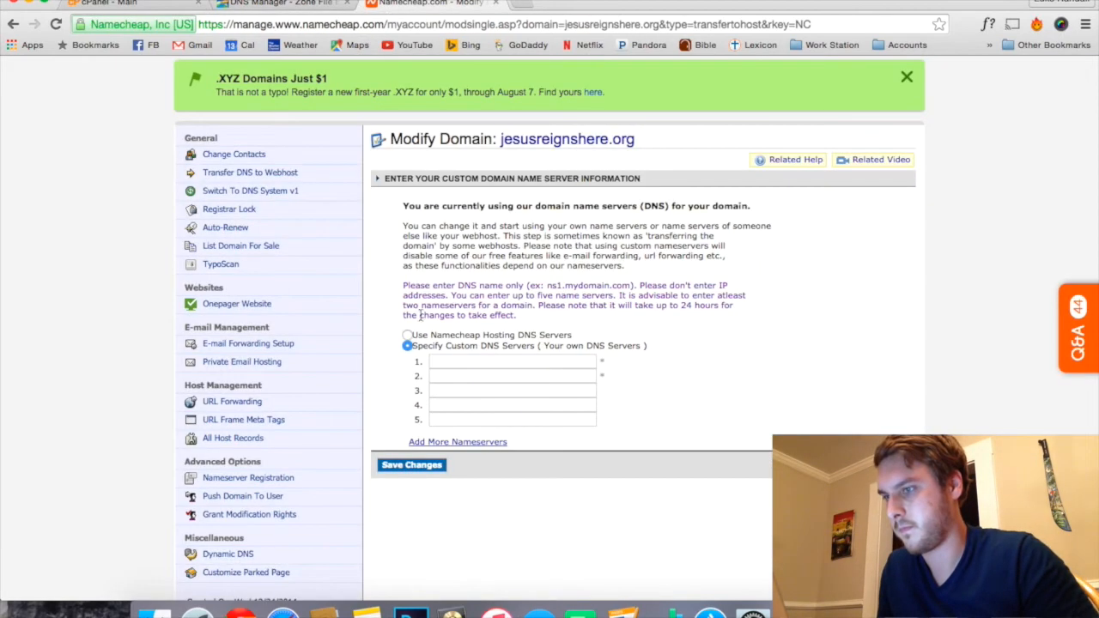
pyautogui.write('incontrol.com')
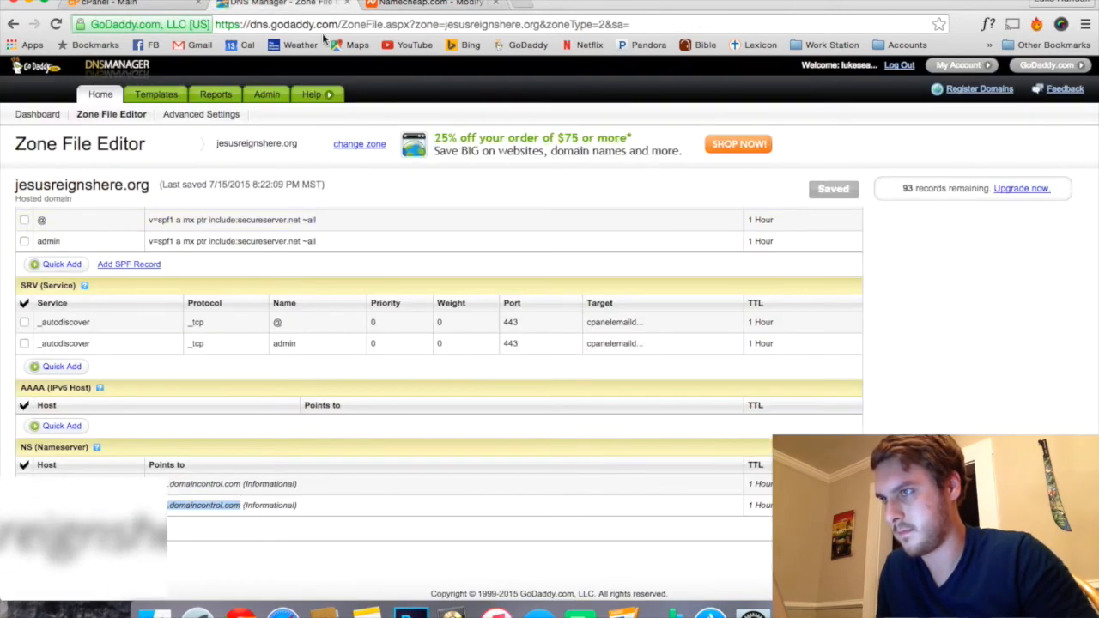
pyautogui.click(421, 7)
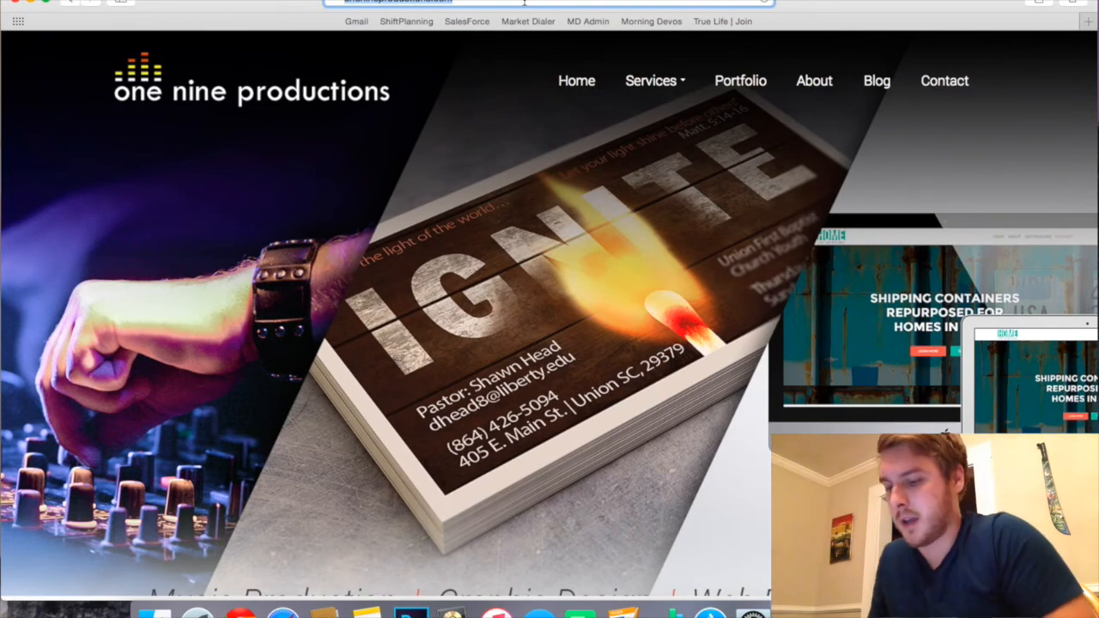
# Load jesusreignshere.org in Safari, which returns a Forbidden error page.
pyautogui.write('jesusreigns.org')
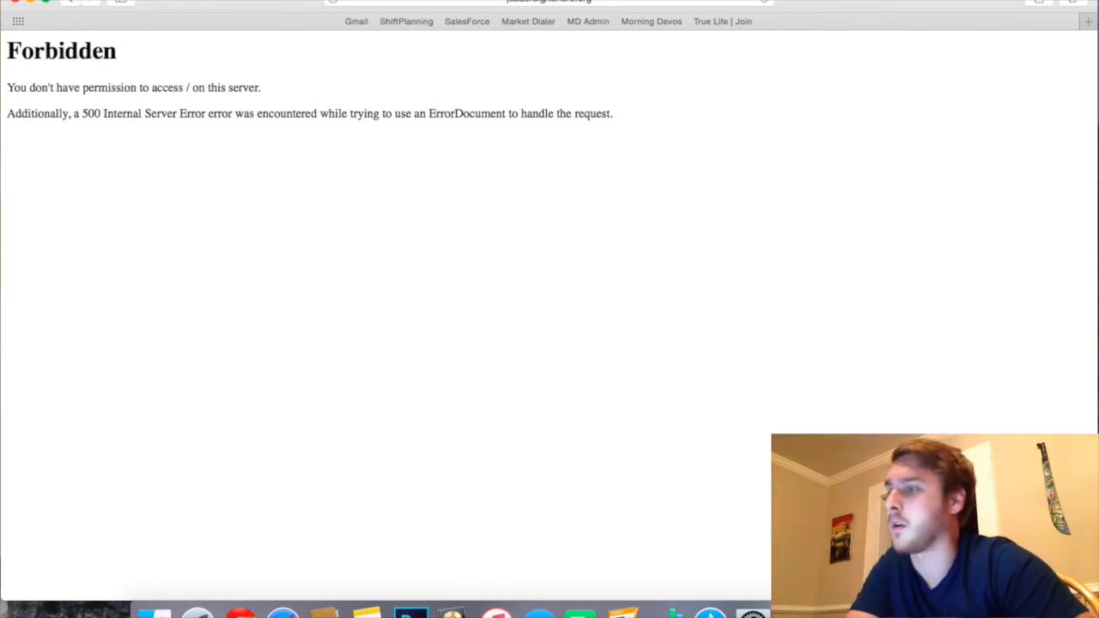
# Start a new WordPress installation from cPanel's Web Applications section.
pyautogui.click(432, 3)
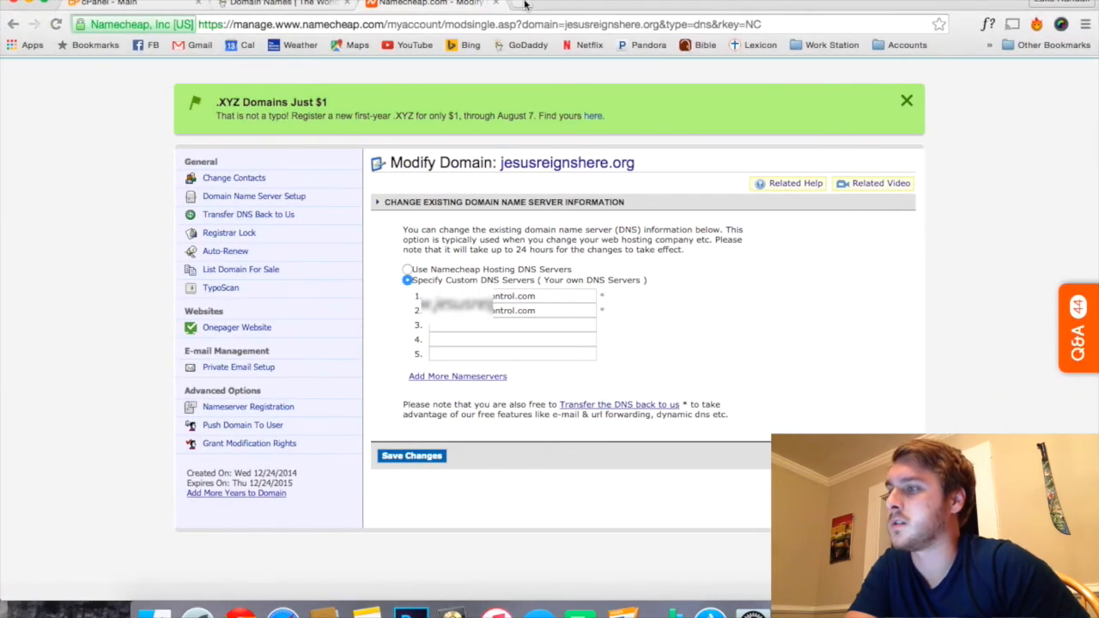
pyautogui.click(94, 3)
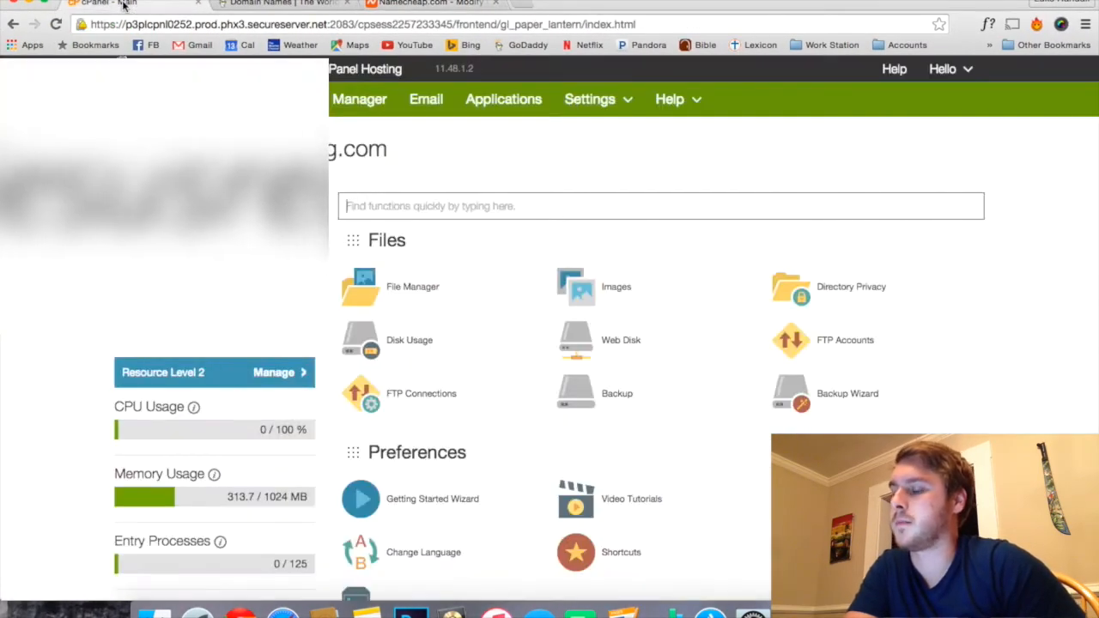
pyautogui.scroll(-3)
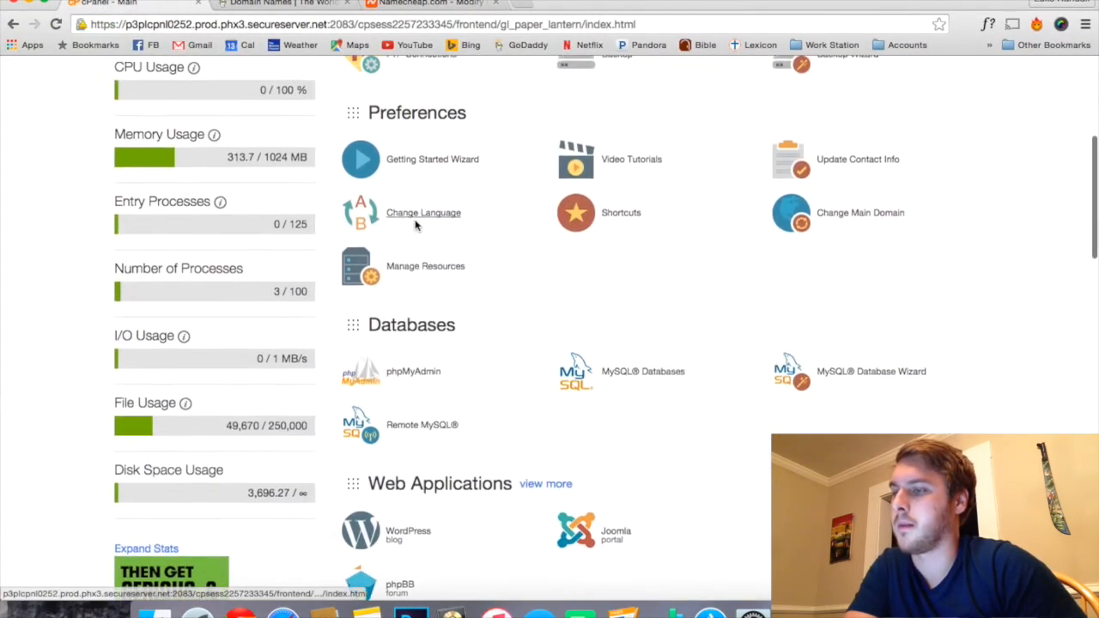
pyautogui.scroll(-3)
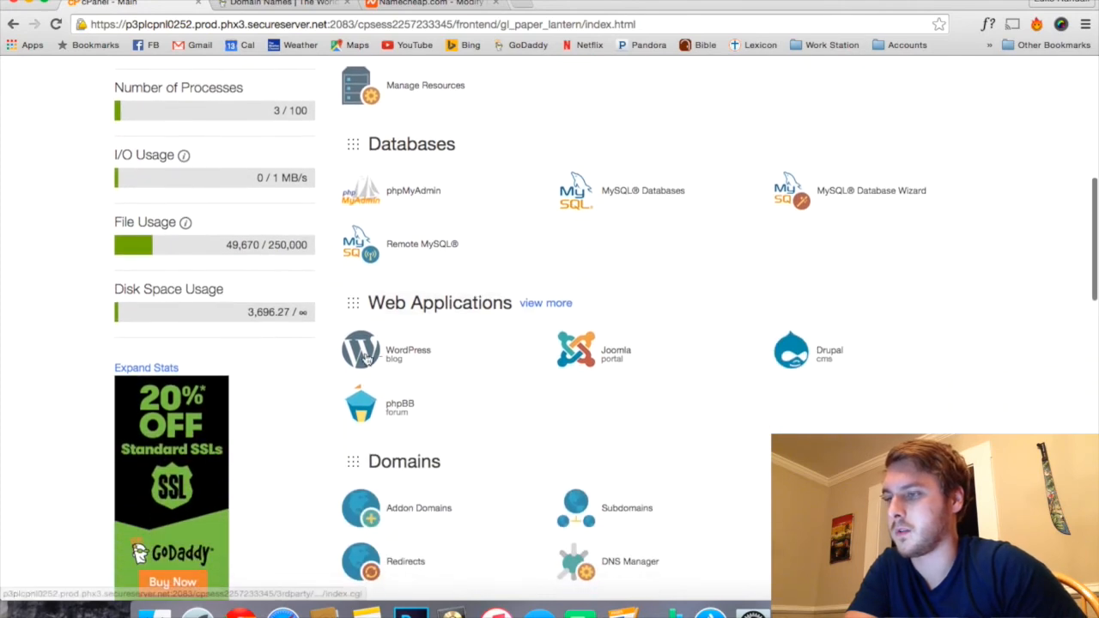
pyautogui.click(360, 350)
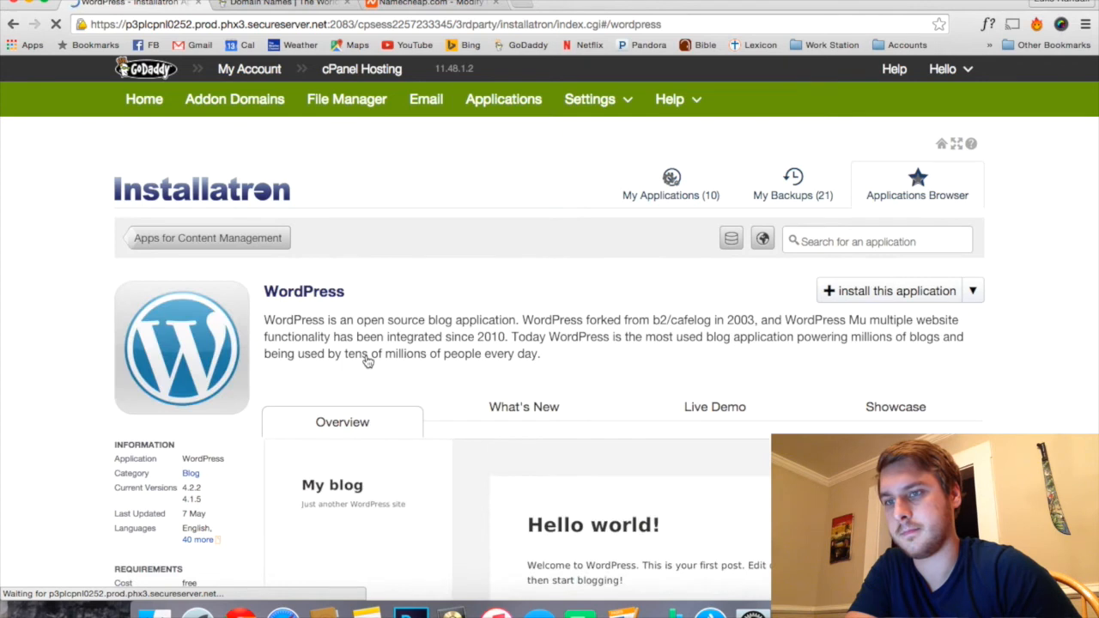
pyautogui.moveTo(862, 296)
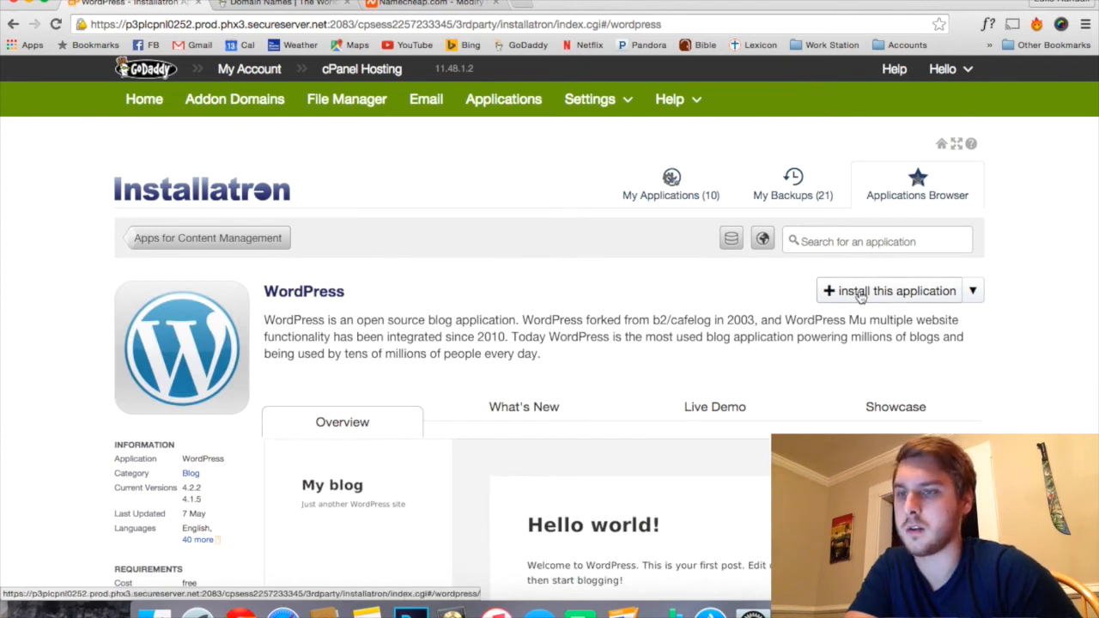
pyautogui.click(889, 291)
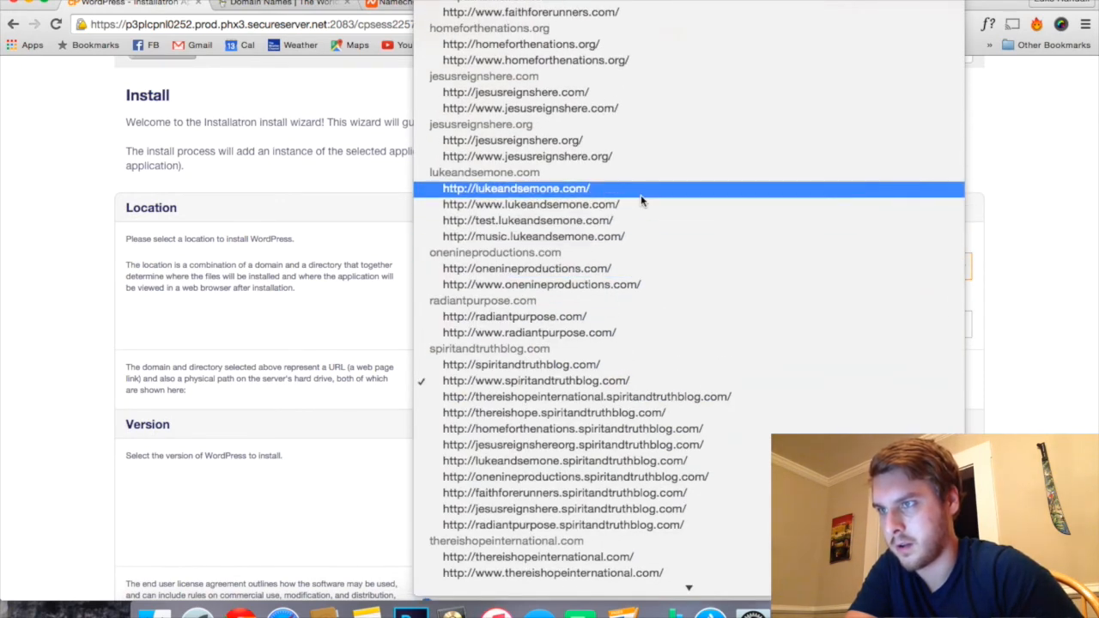
# Target jesusreignshere.org with an empty Directory field so WordPress installs at the root.
pyautogui.click(511, 141)
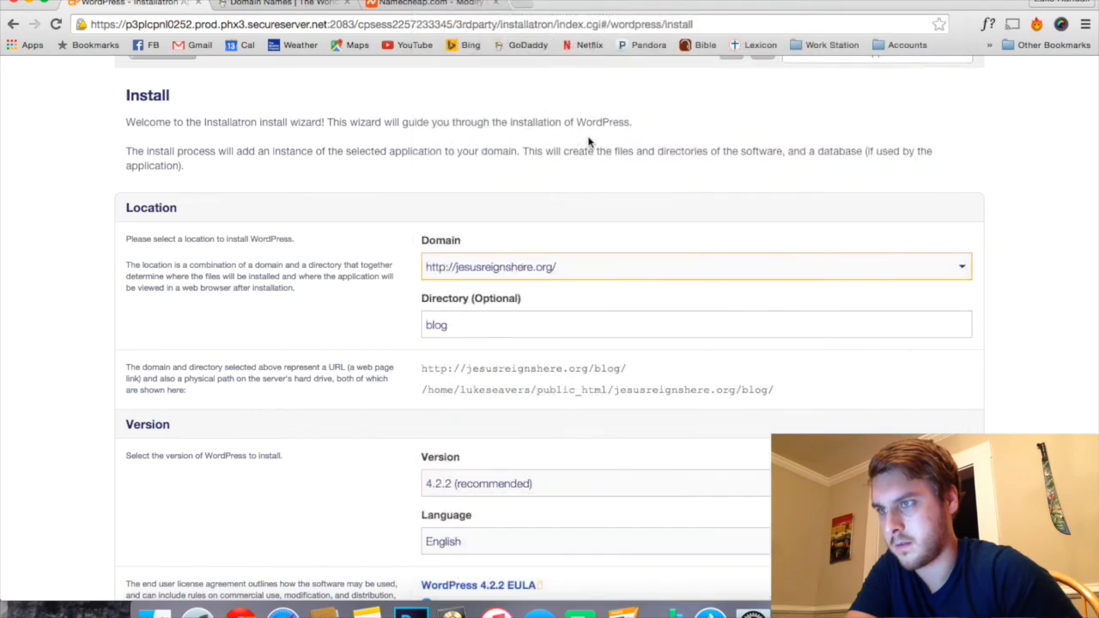
pyautogui.click(696, 325)
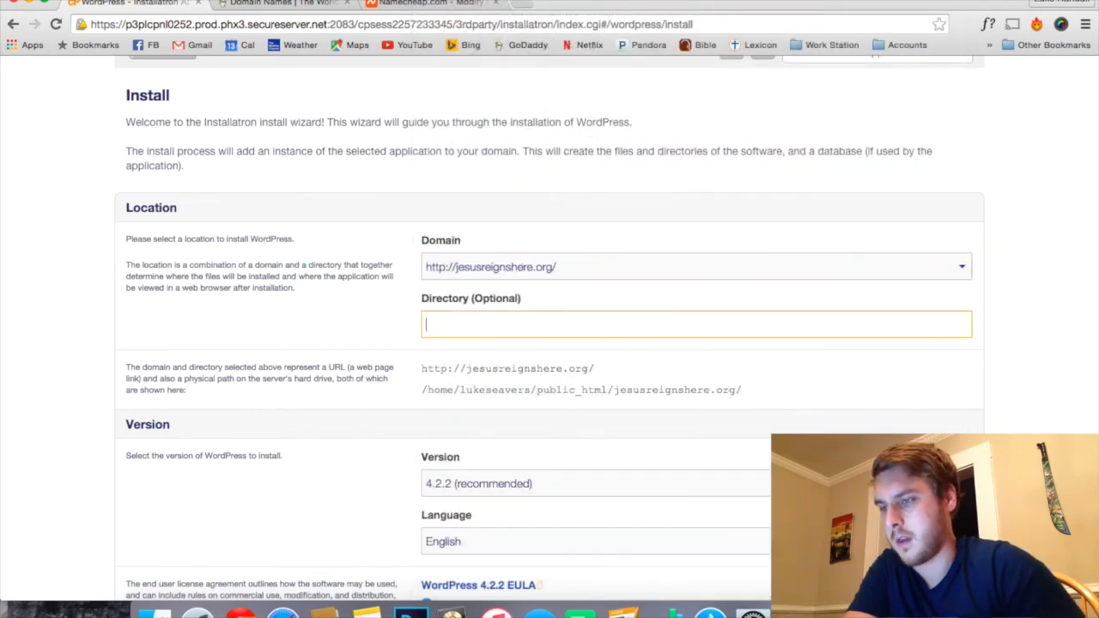
pyautogui.scroll(-3)
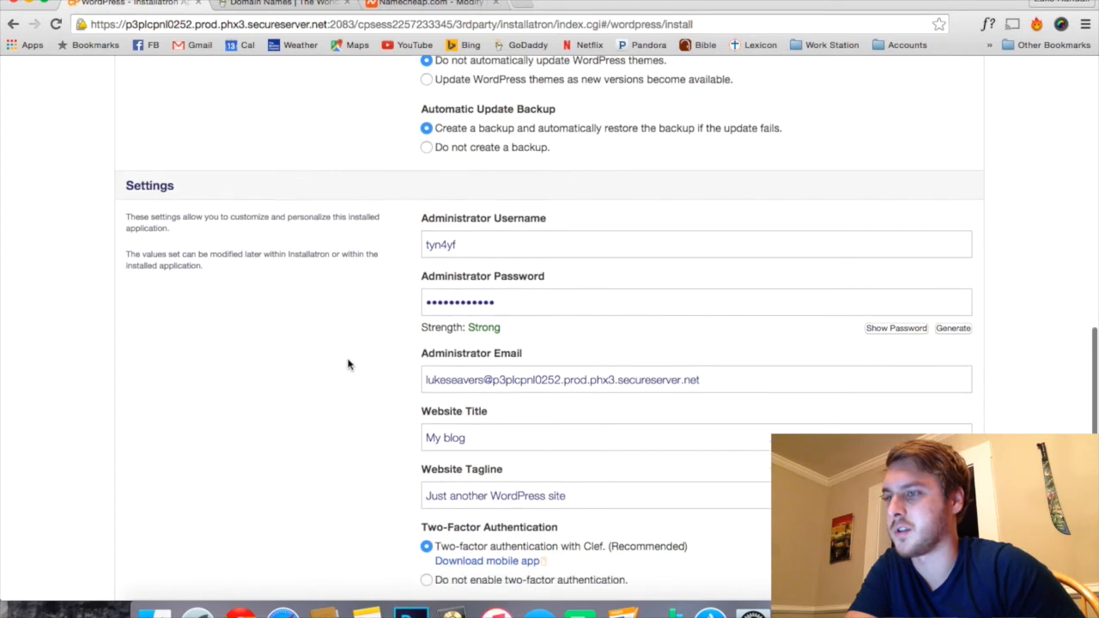
pyautogui.scroll(-3)
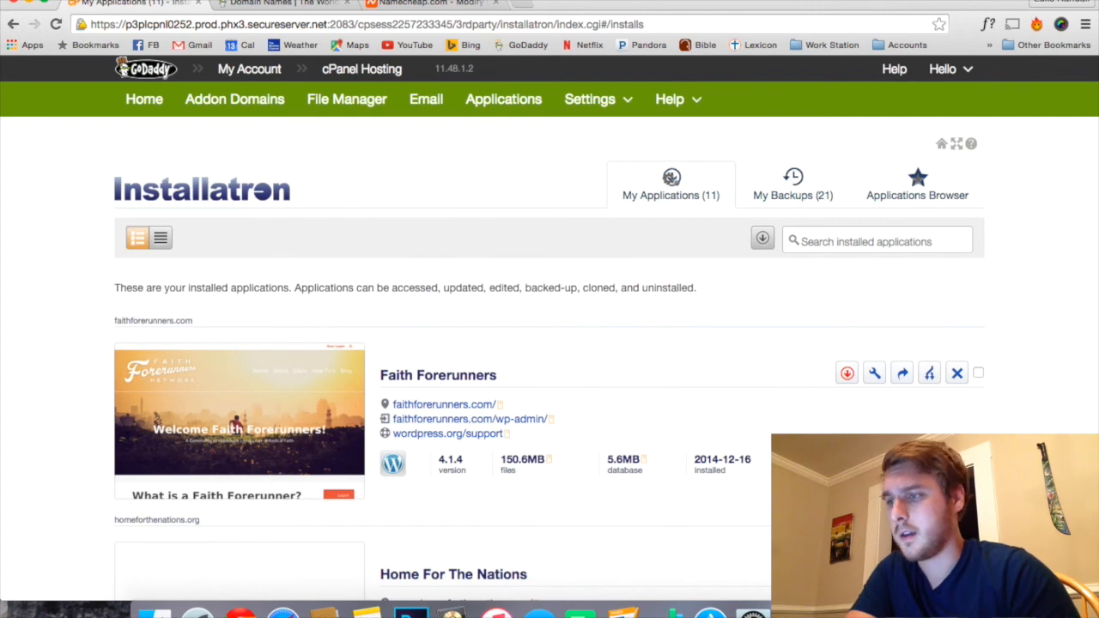
pyautogui.scroll(-3)
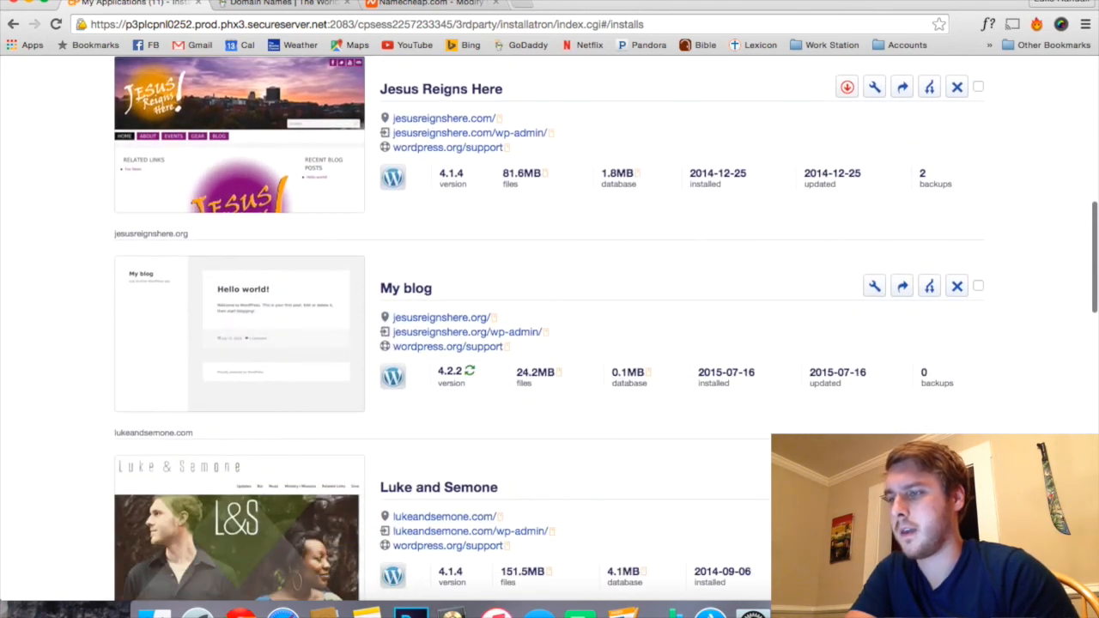
pyautogui.scroll(-3)
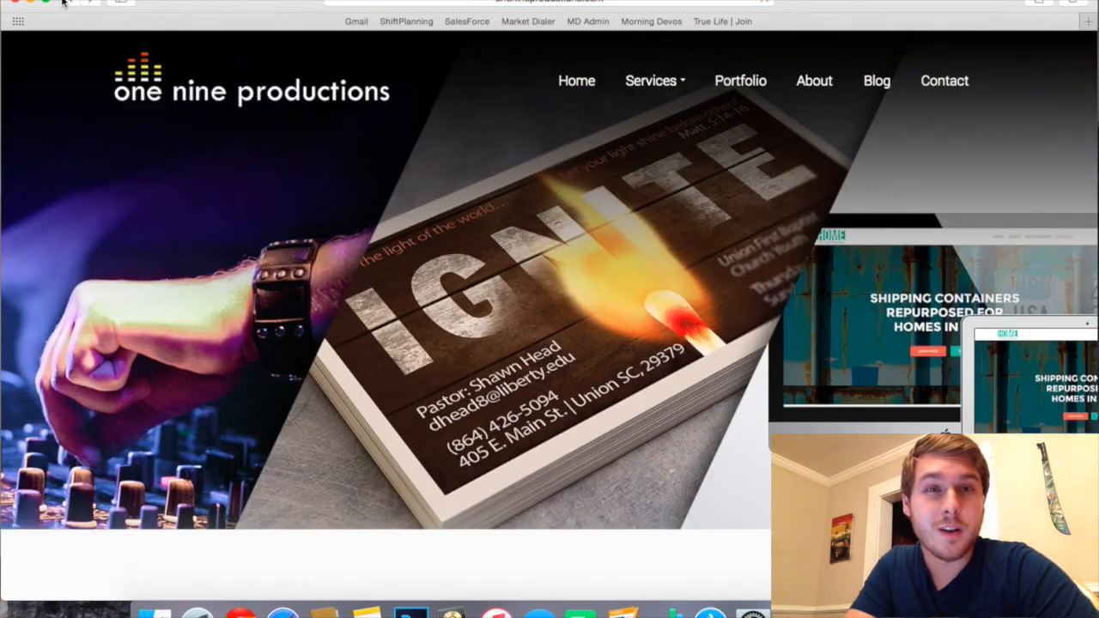
pyautogui.scroll(-3)
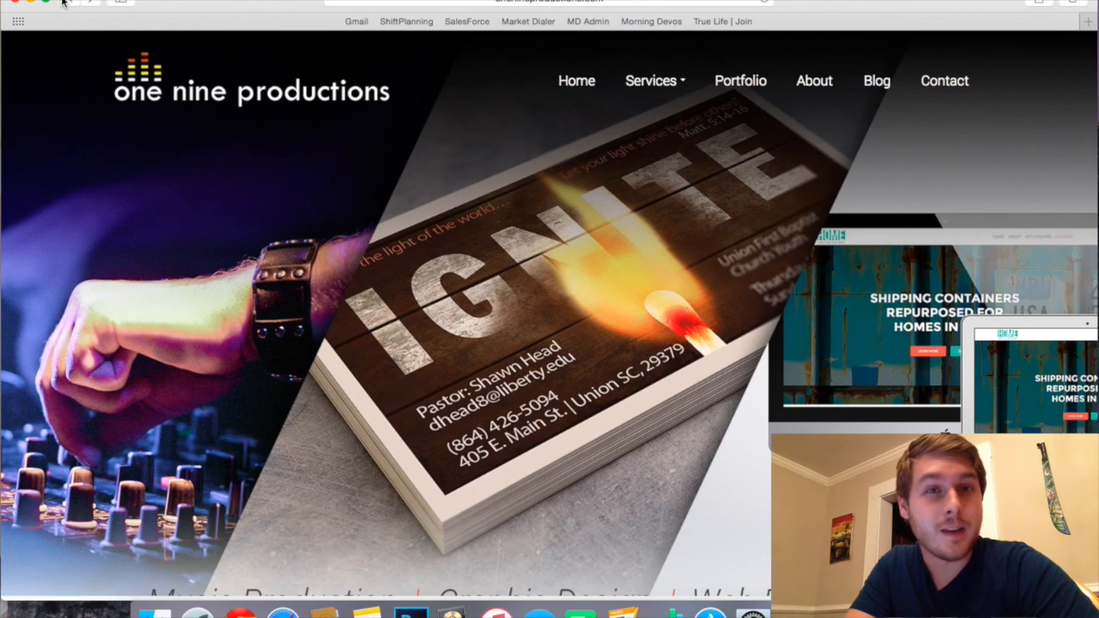